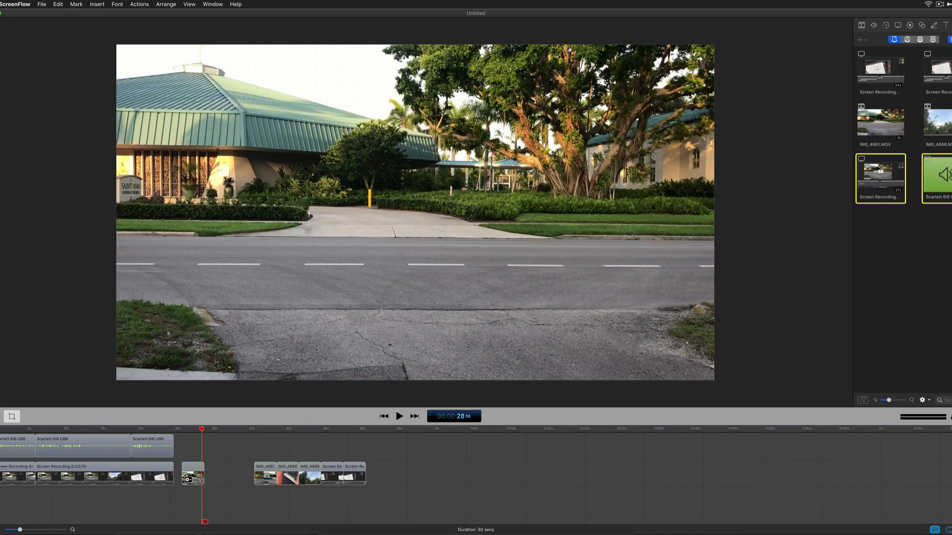
Step: Set the short street-scene clip to play in reverse via Edit > Reverse Clip
left_click(192, 482)
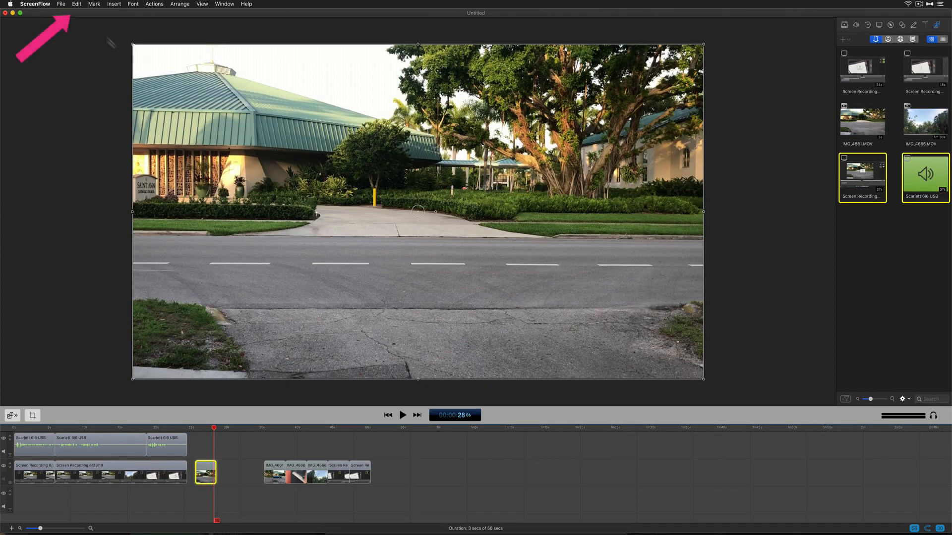
left_click(77, 4)
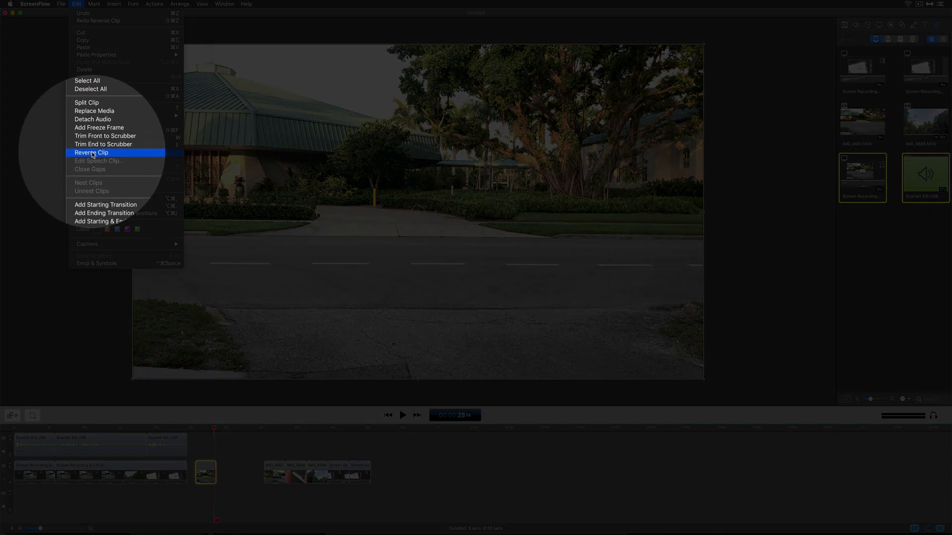
left_click(91, 152)
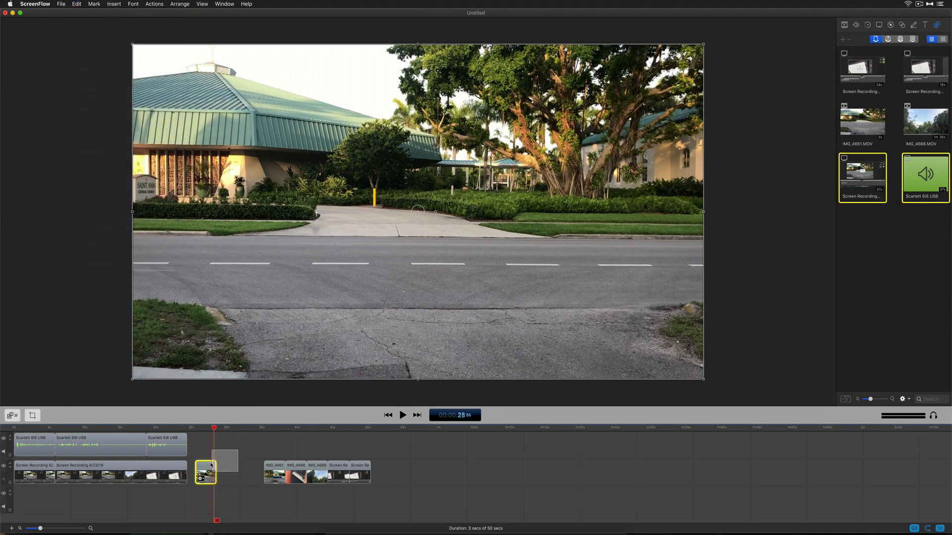
Step: Toggle Play clip in reverse for the same clip through its Clip Inspector timing properties
right_click(204, 477)
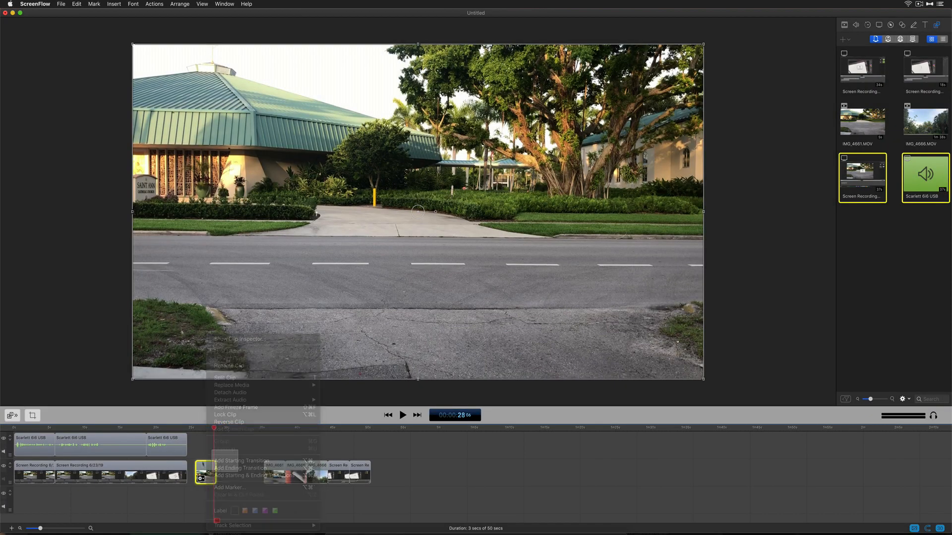
left_click(240, 339)
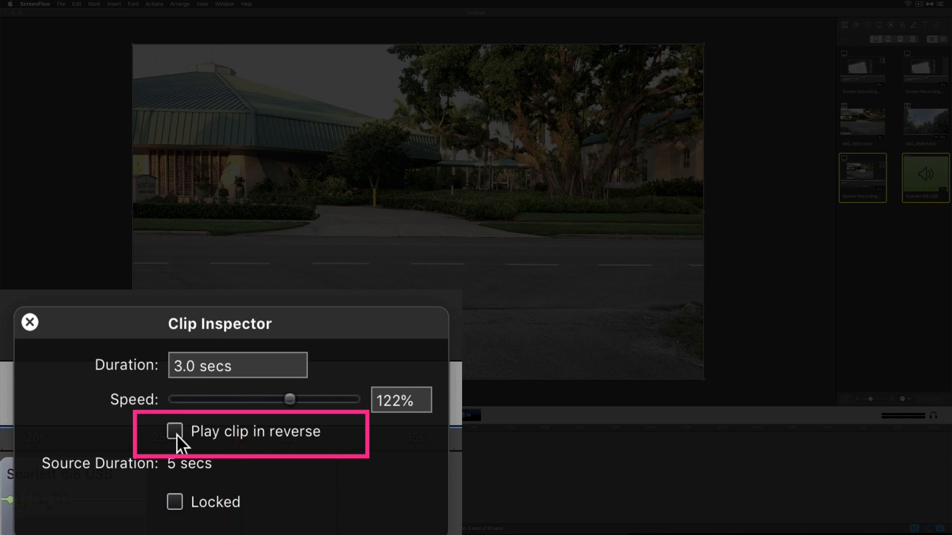
left_click(174, 432)
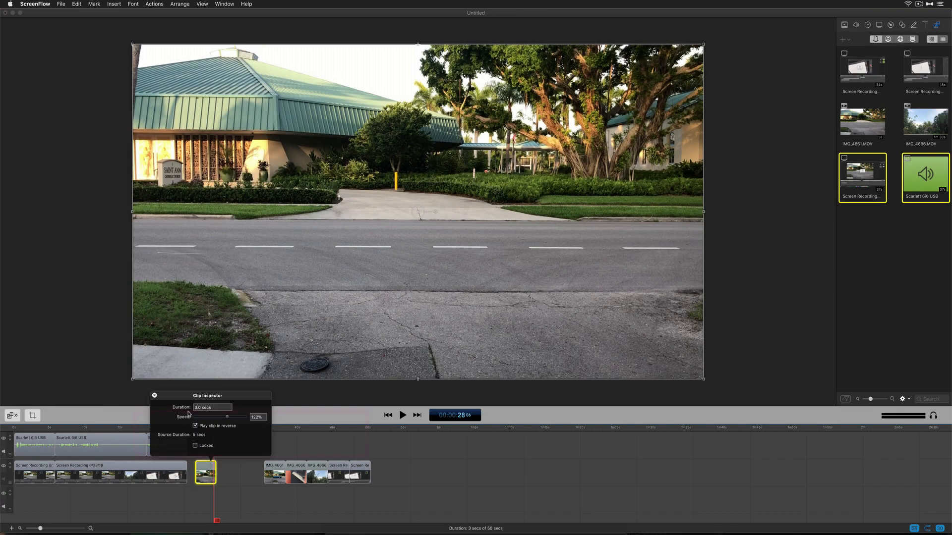
left_click(403, 416)
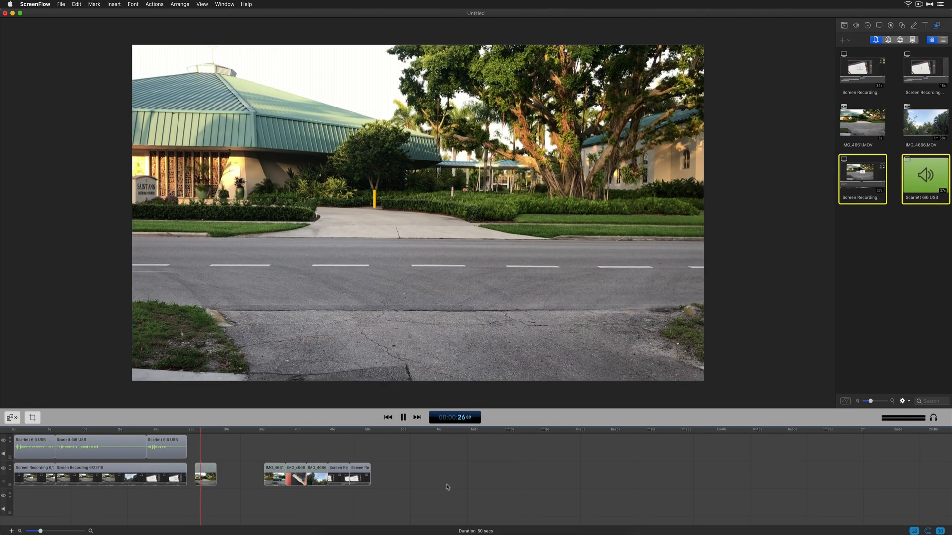
left_click(404, 418)
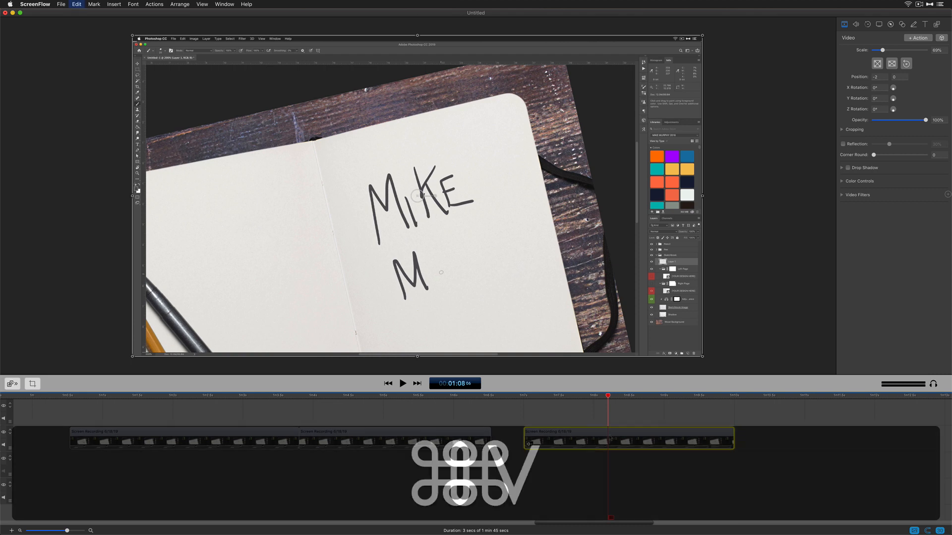
Step: Option-drag the handwriting clip right so a duplicate snaps directly after it
left_click_drag(629, 437, 838, 416)
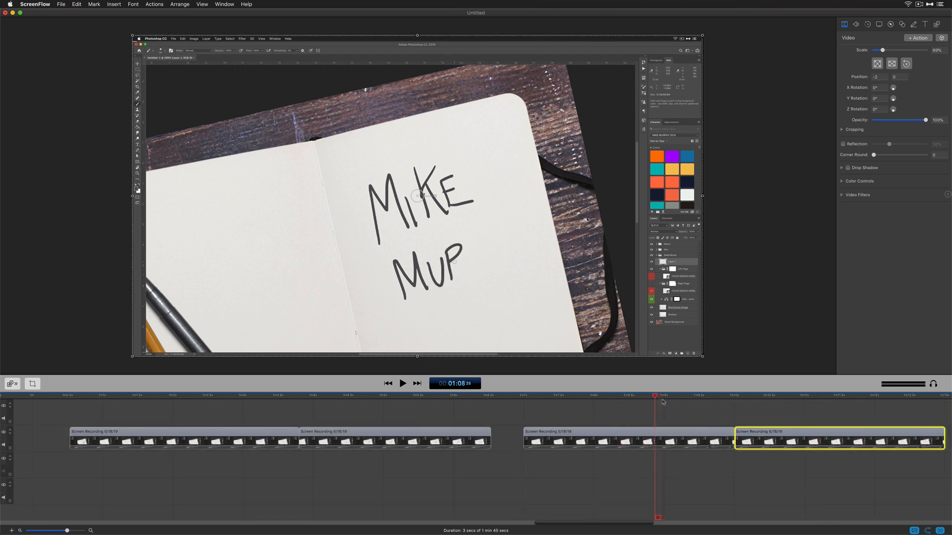
left_click(403, 383)
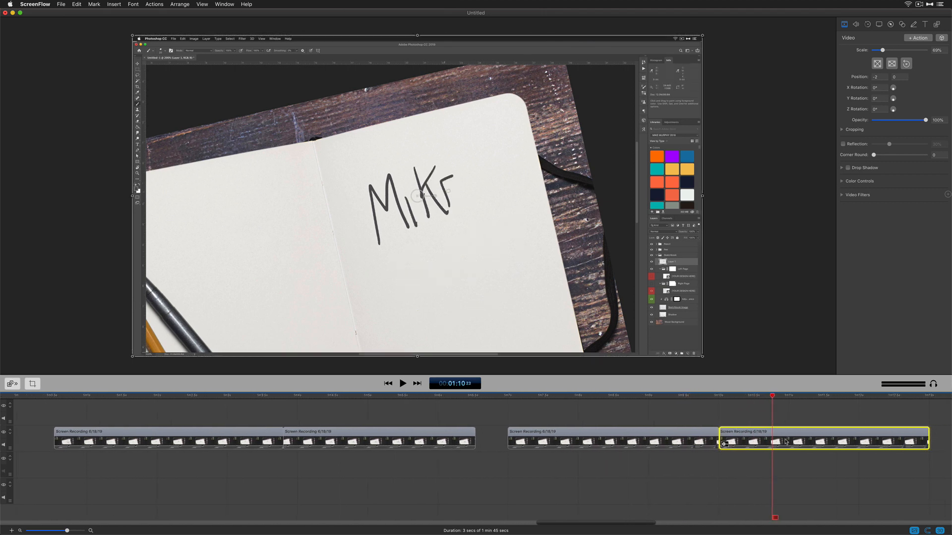
Step: Set the duplicate handwriting clip to play in reverse so the name writes on then erases
left_click(77, 4)
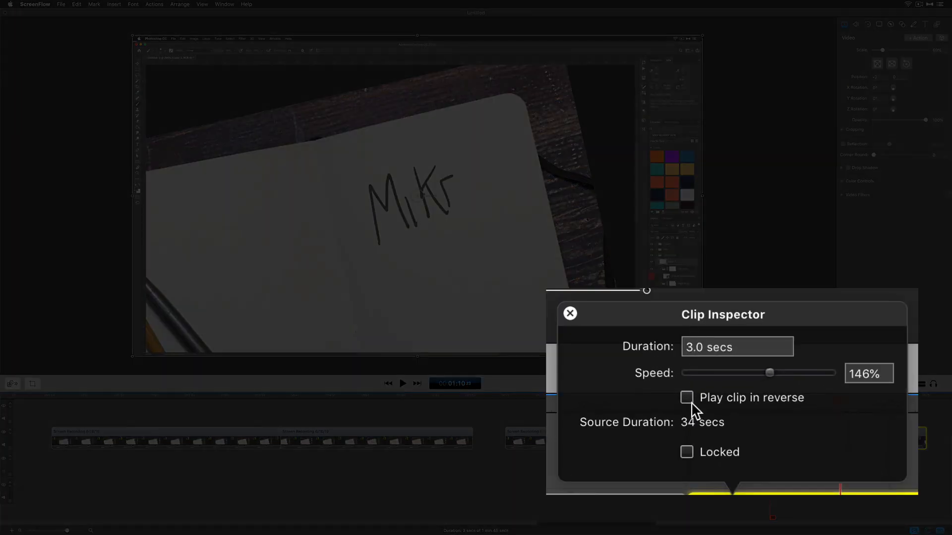
left_click(686, 398)
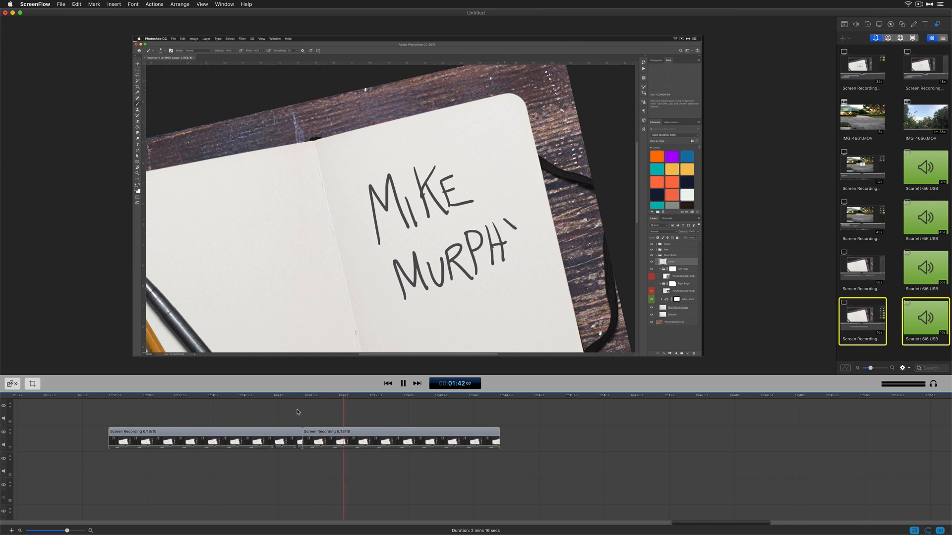
Step: Toggle the second handwriting clip's Reverse Clip setting again from its right-click menu
left_click(405, 382)
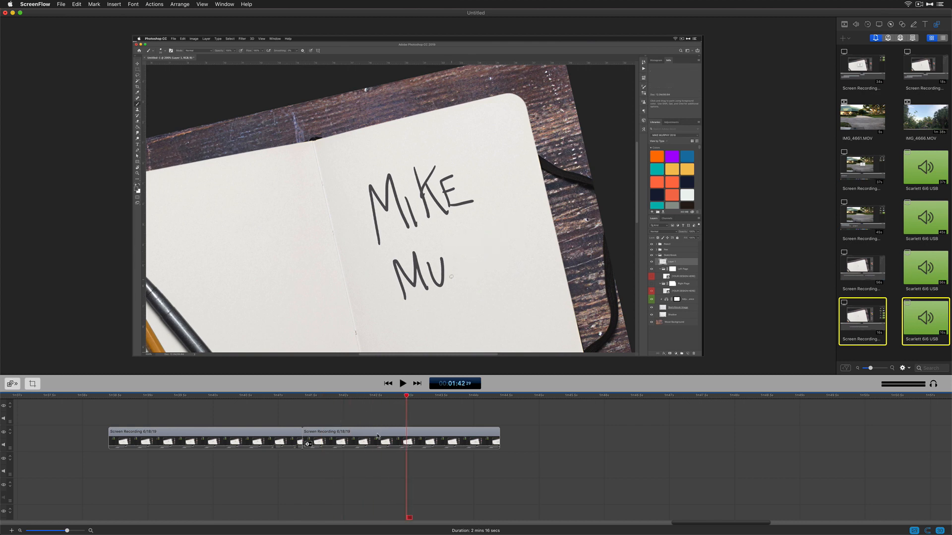
left_click(375, 442)
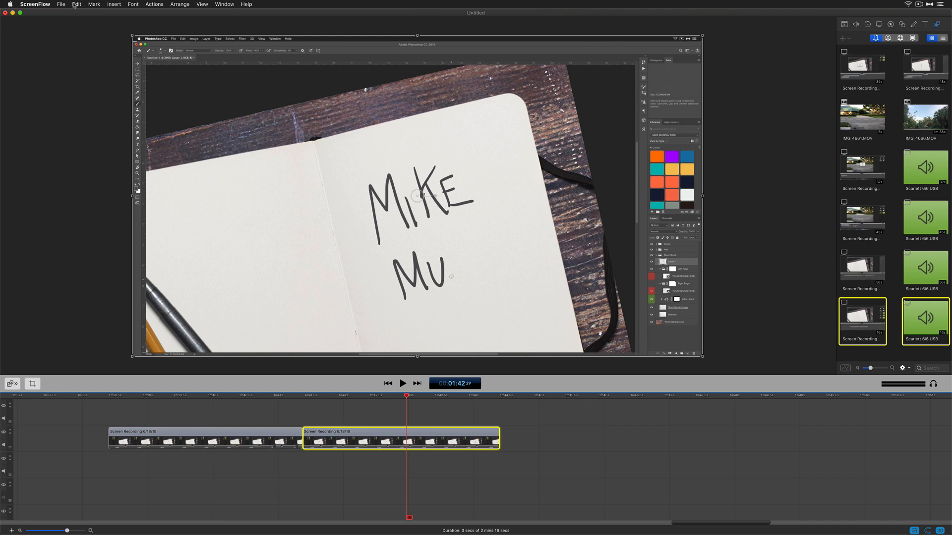
left_click(75, 4)
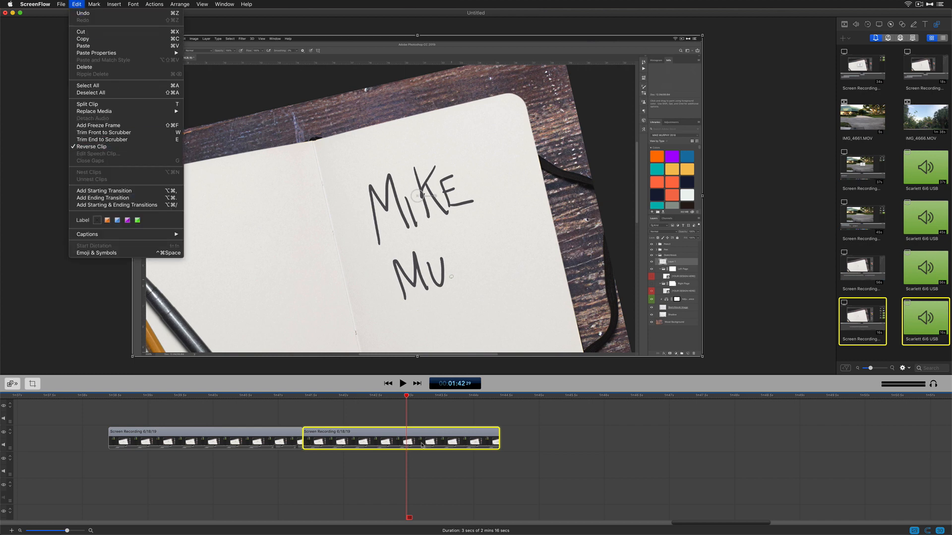
right_click(422, 445)
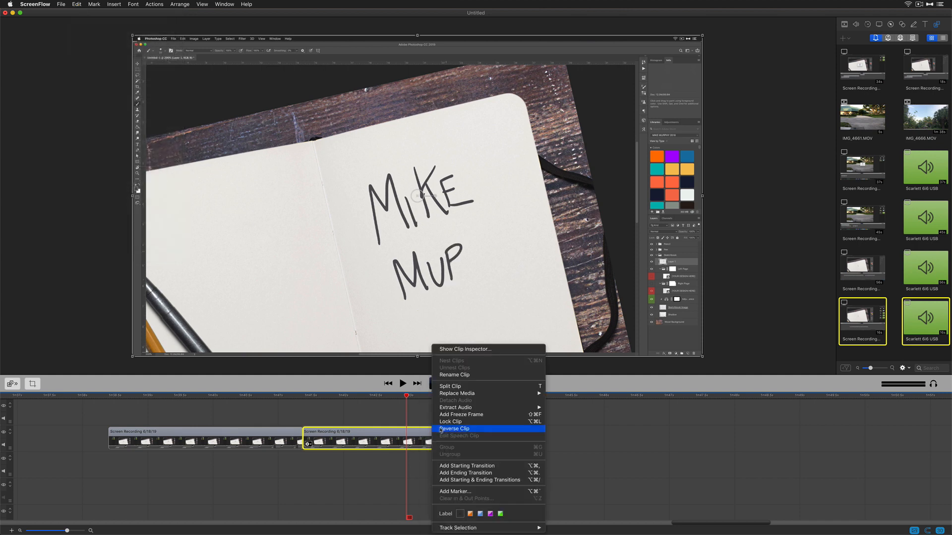
left_click(454, 428)
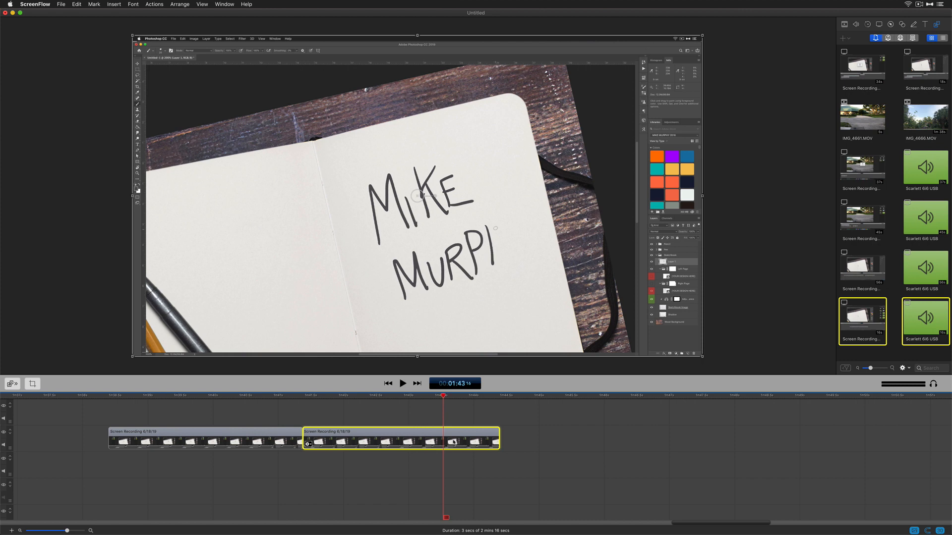
double_click(400, 446)
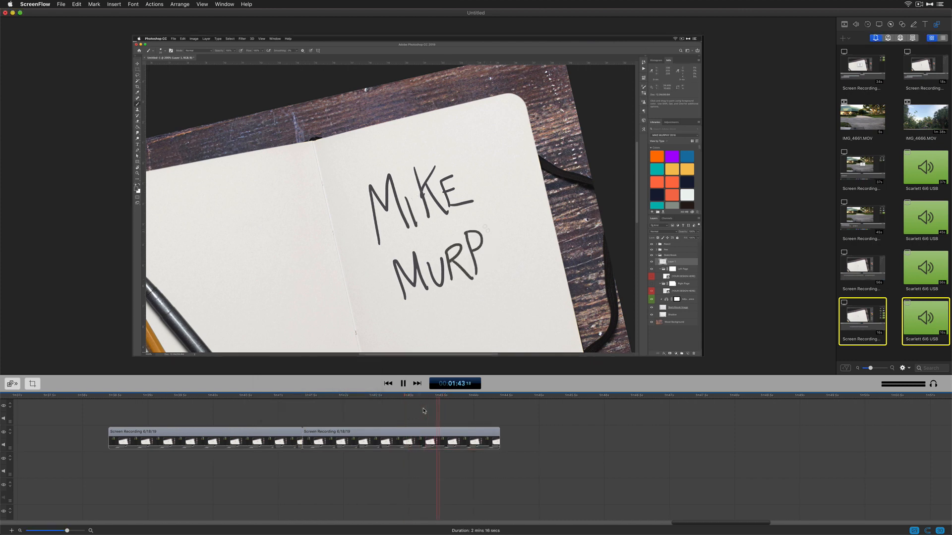
left_click(405, 382)
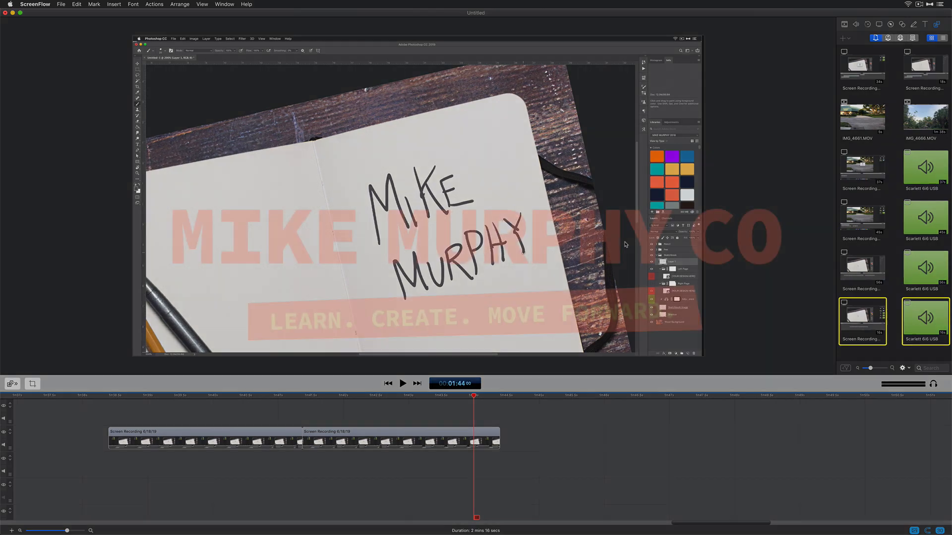